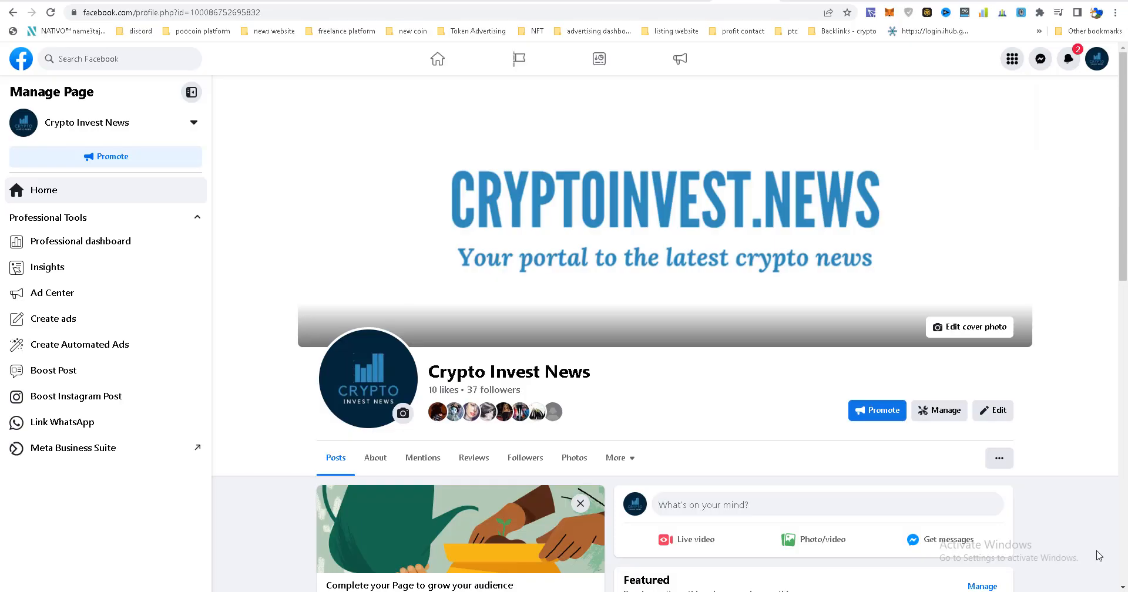
{"action": "mouse_move", "coordinate": [568, 311]}
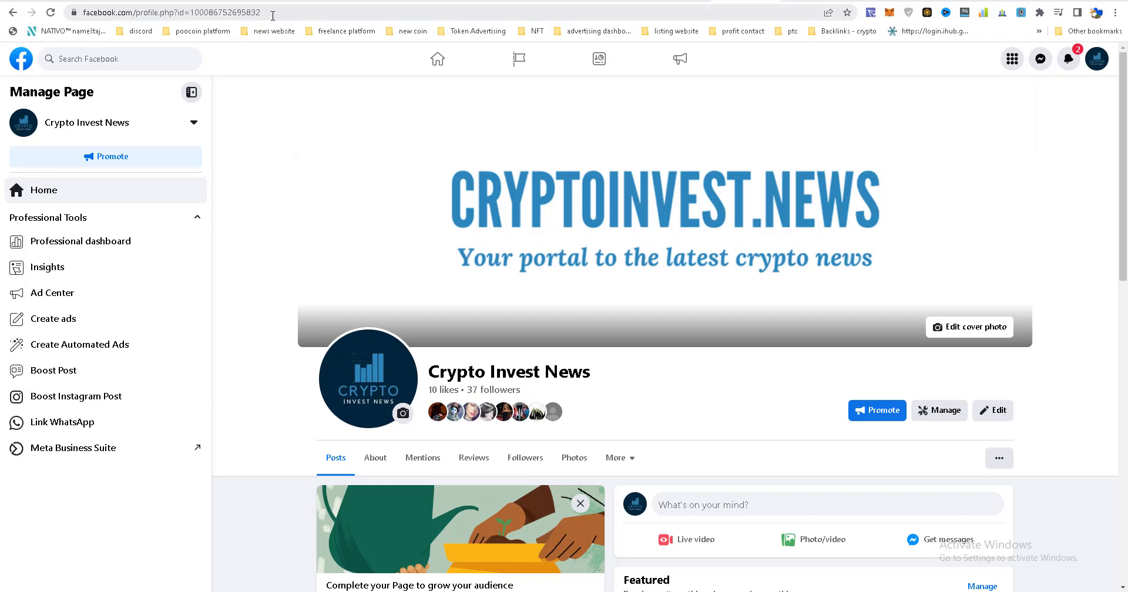
Open Crypto Invest News page settings from the account menu's Settings & privacy
{"action": "left_click", "coordinate": [170, 12]}
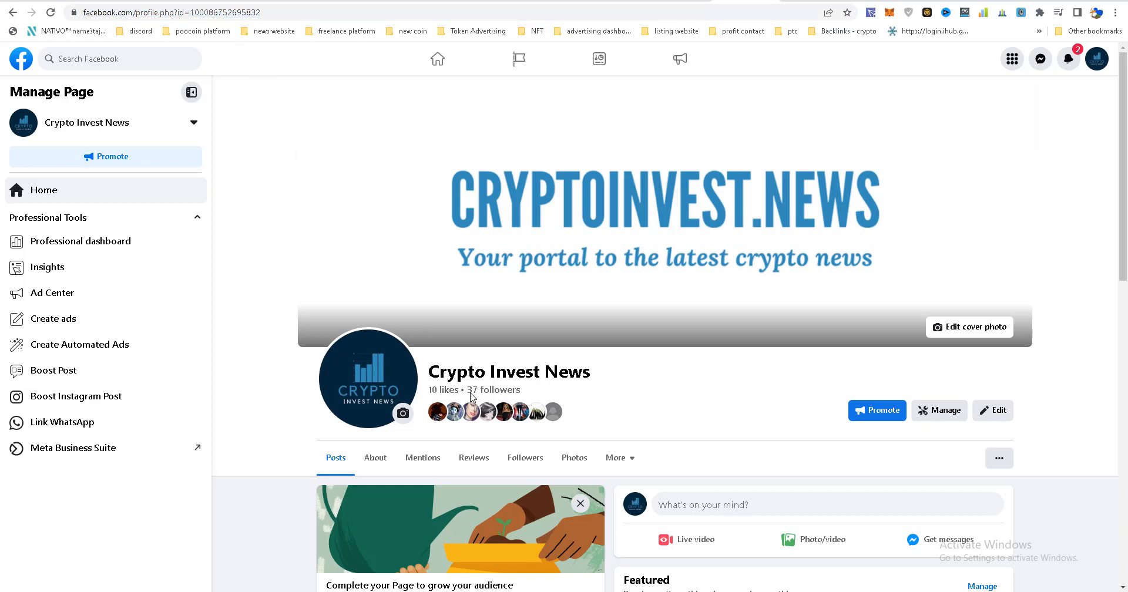
{"action": "mouse_move", "coordinate": [945, 97]}
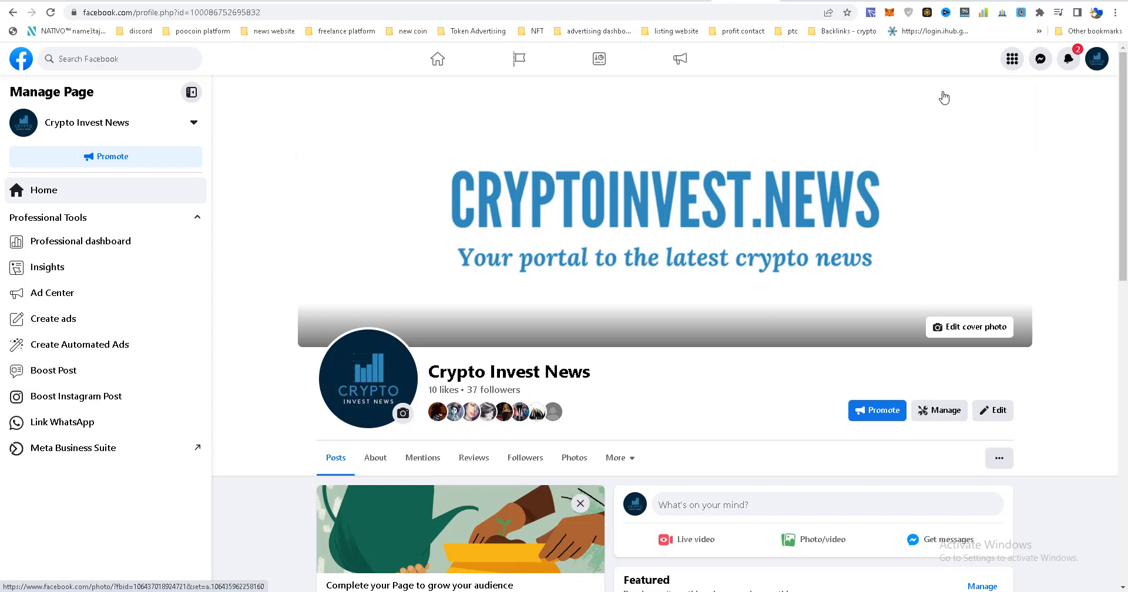
{"action": "mouse_move", "coordinate": [1096, 58]}
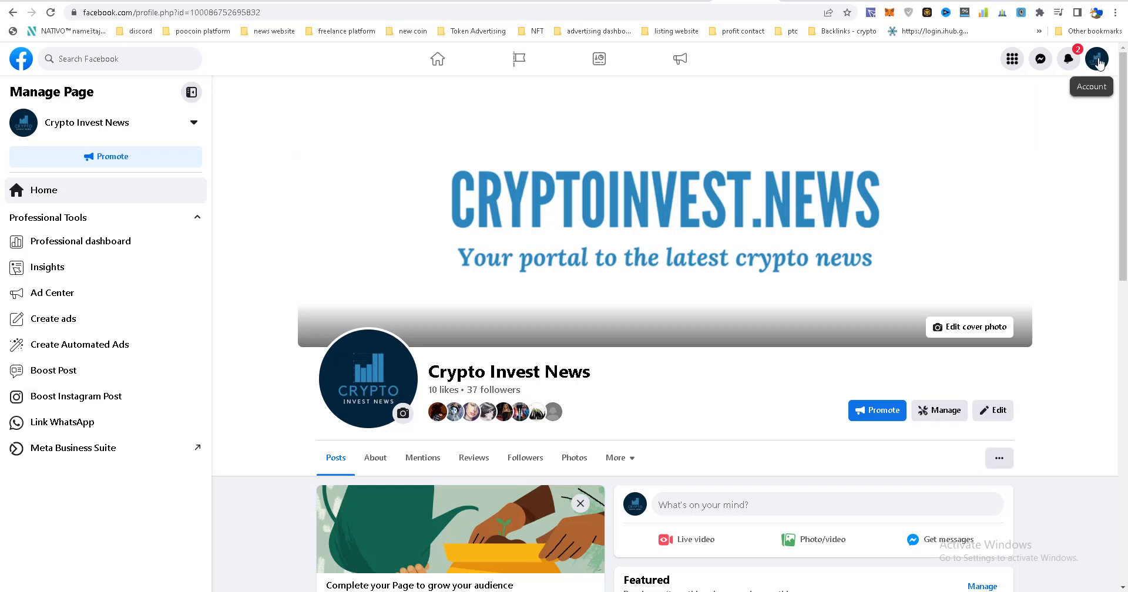
{"action": "left_click", "coordinate": [1096, 58]}
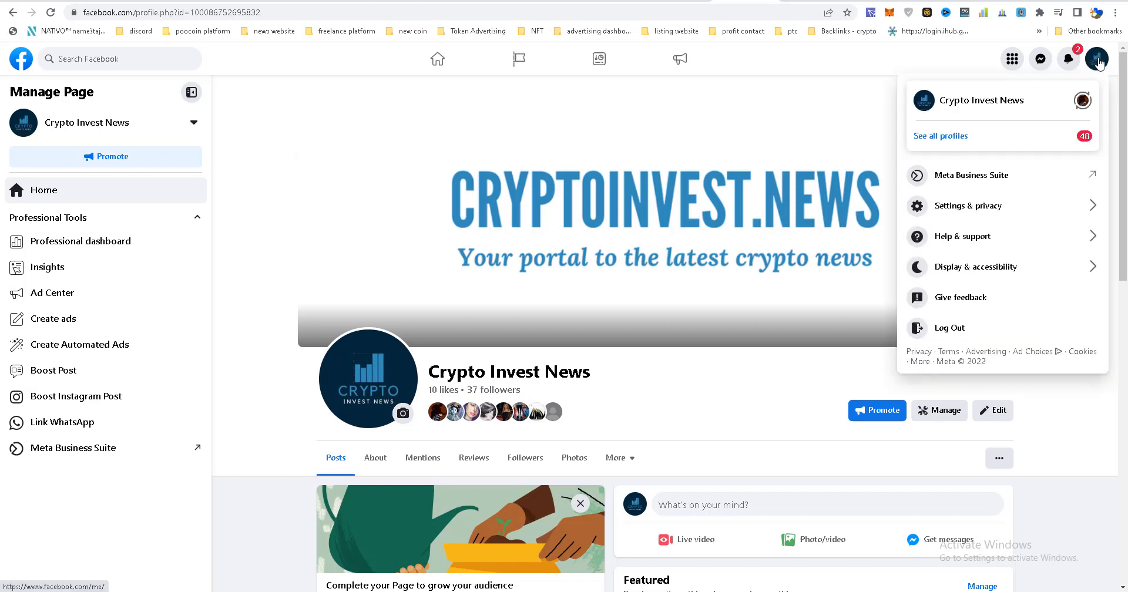
{"action": "mouse_move", "coordinate": [1010, 211]}
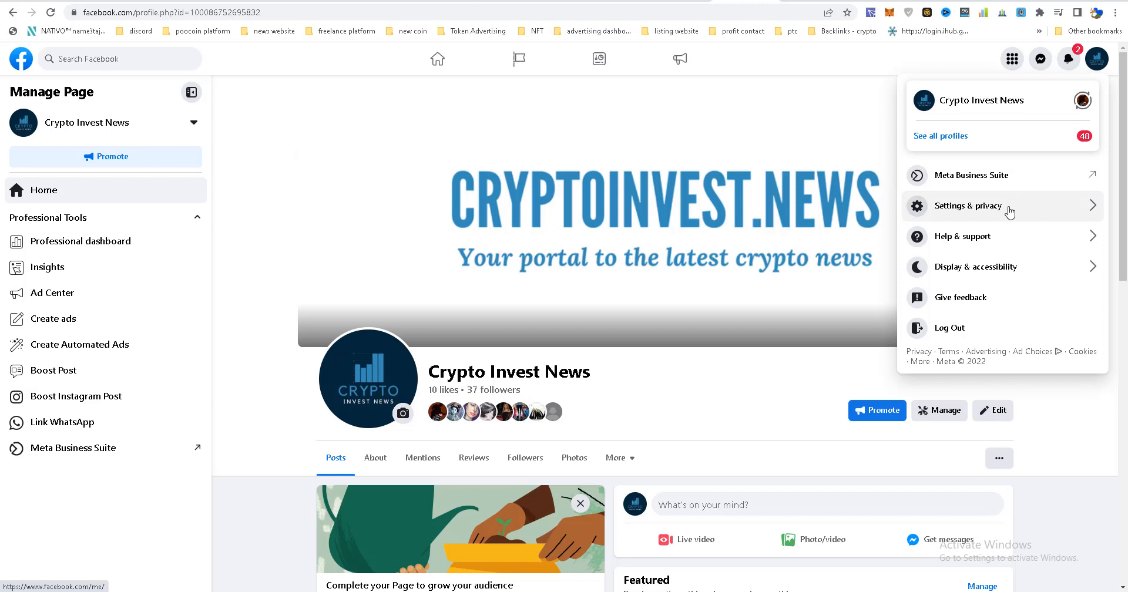
{"action": "left_click", "coordinate": [967, 205]}
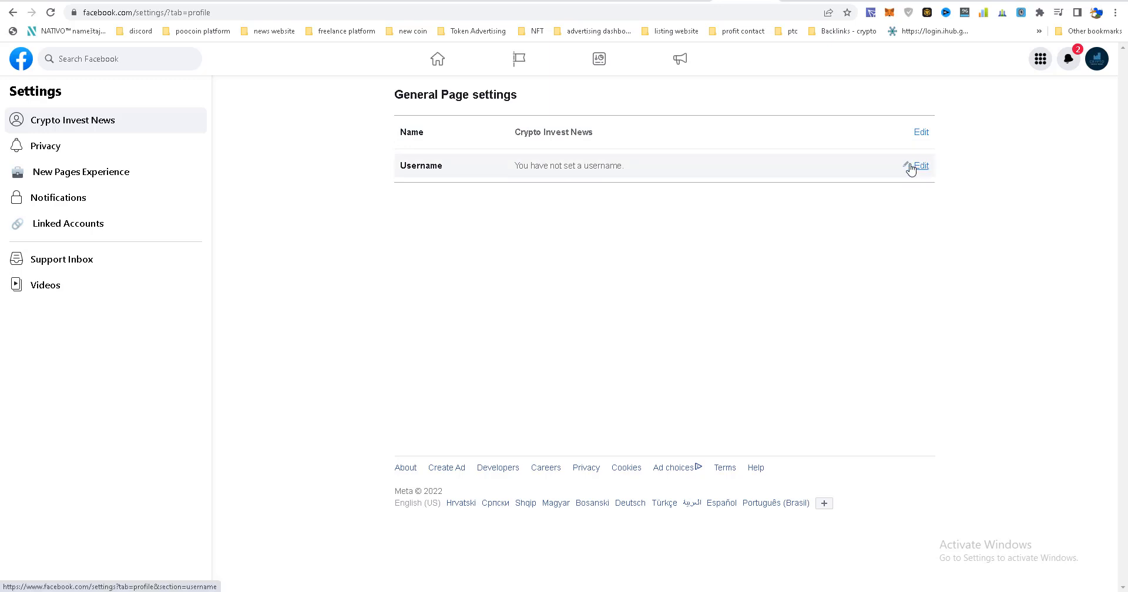
Enter the username CryptoInvestNewsPage until Facebook reports it available
{"action": "left_click", "coordinate": [920, 166]}
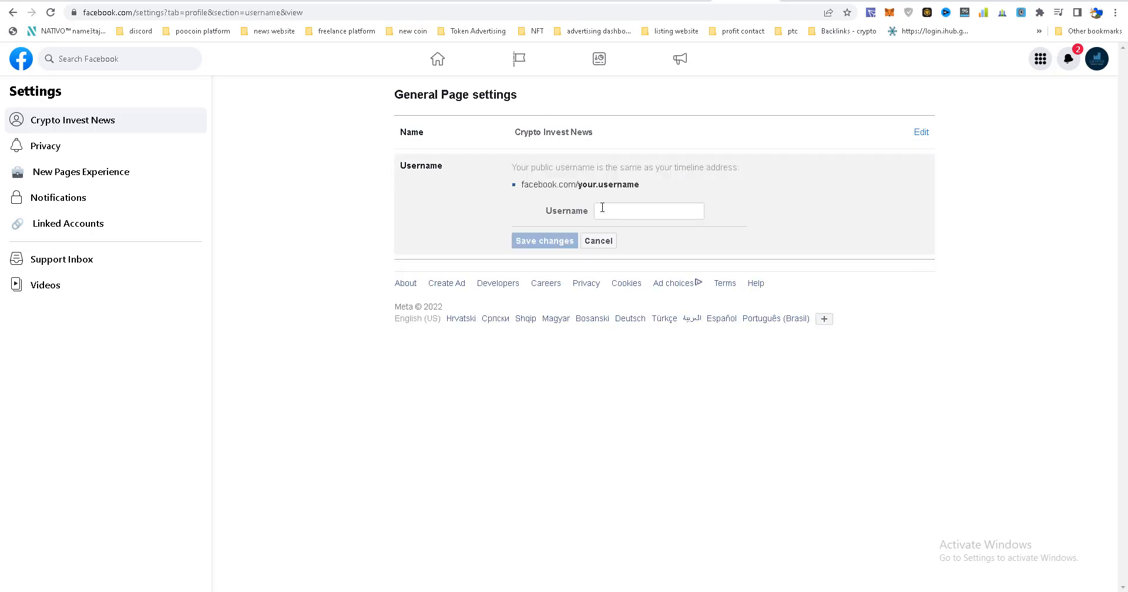
{"action": "left_click", "coordinate": [648, 211]}
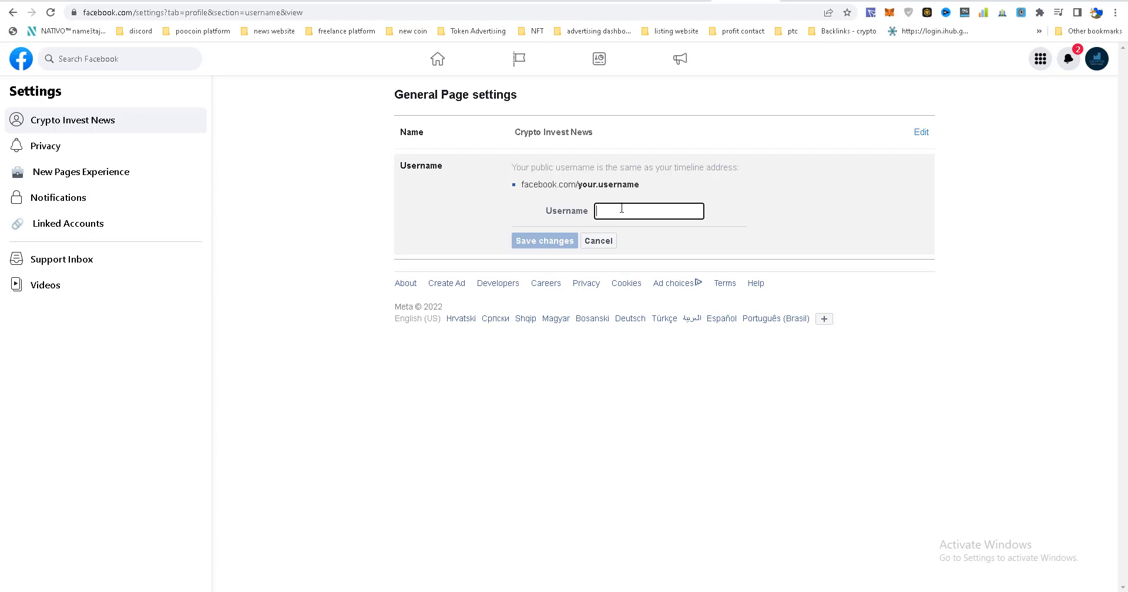
{"action": "mouse_move", "coordinate": [630, 182]}
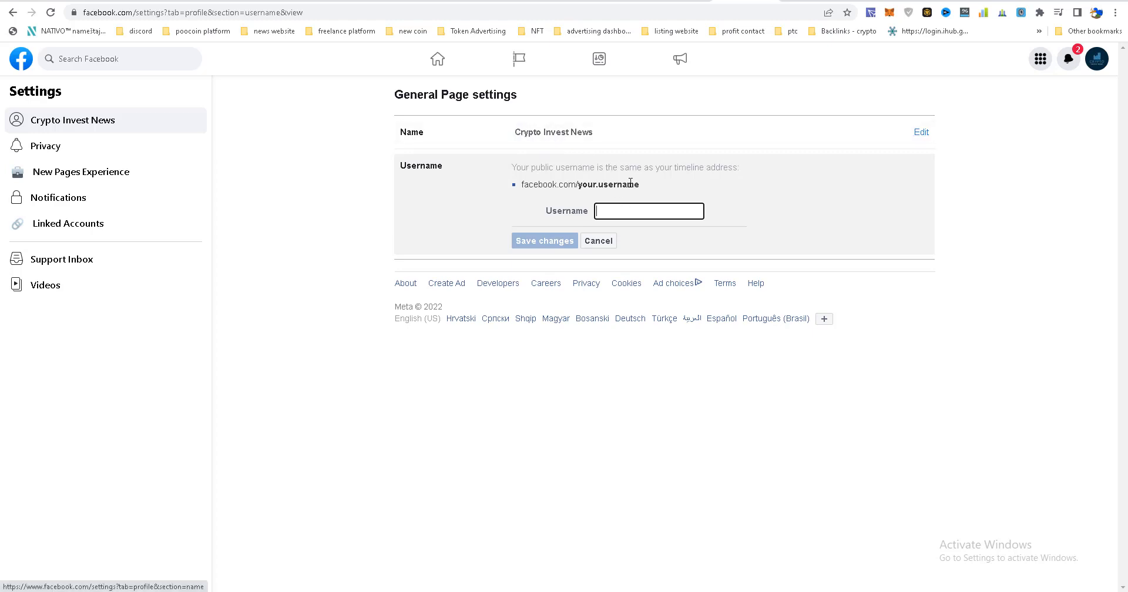
{"action": "type", "text": "Cryptol"}
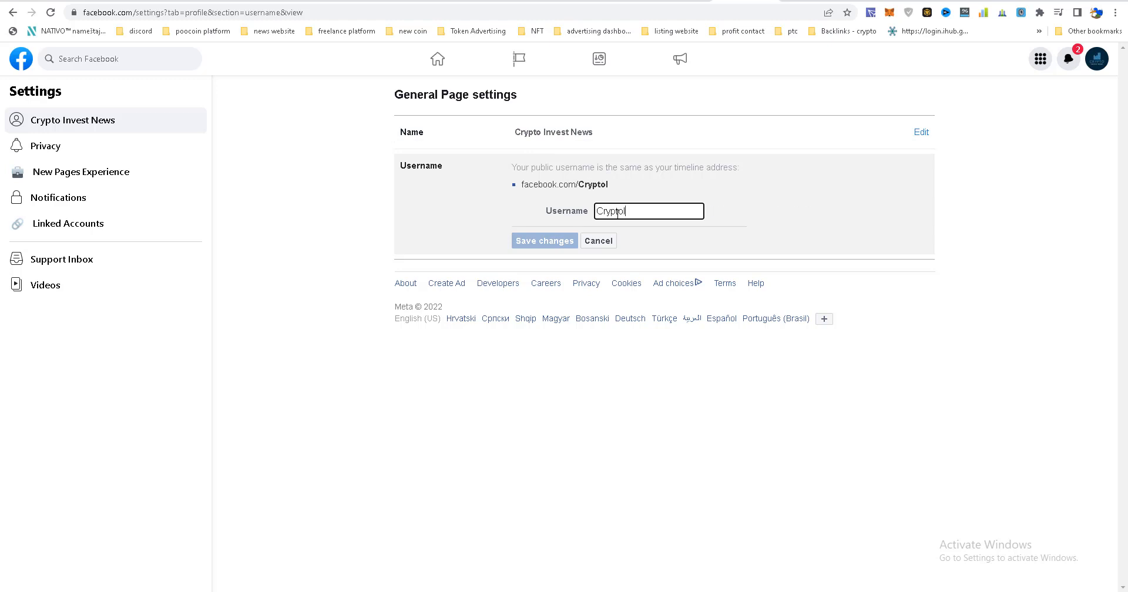
{"action": "type", "text": "nvest"}
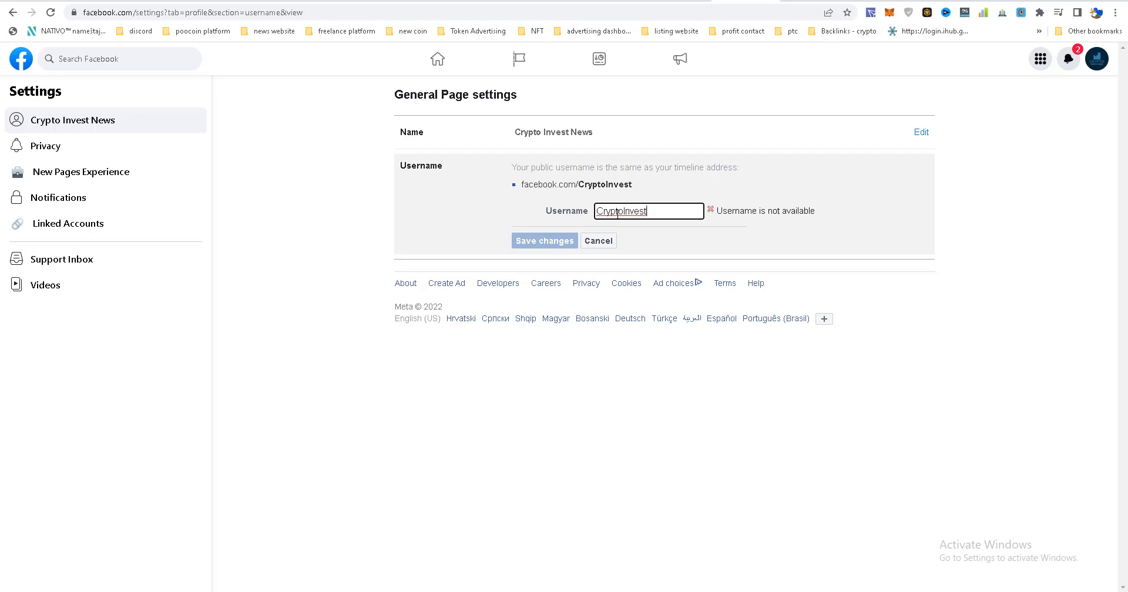
{"action": "type", "text": "News"}
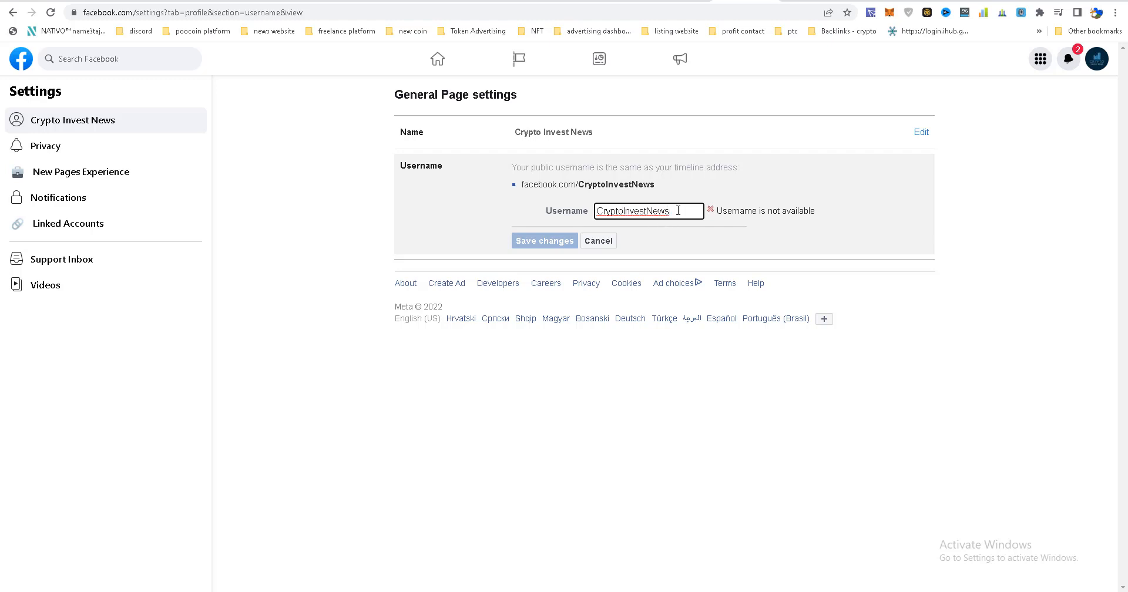
{"action": "type", "text": "Page"}
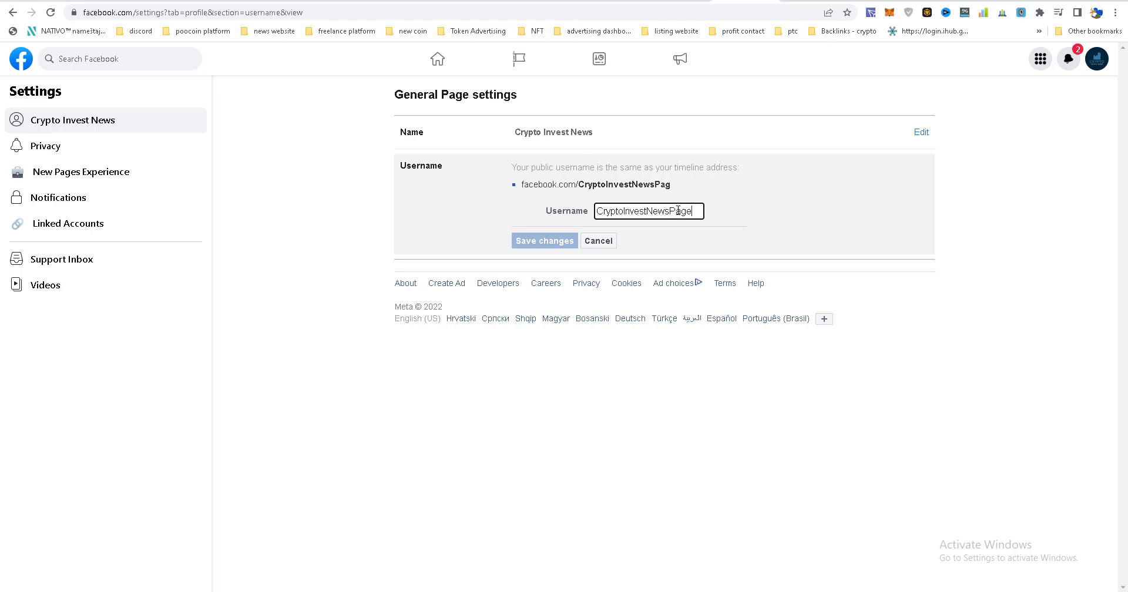
{"action": "type", "text": "e"}
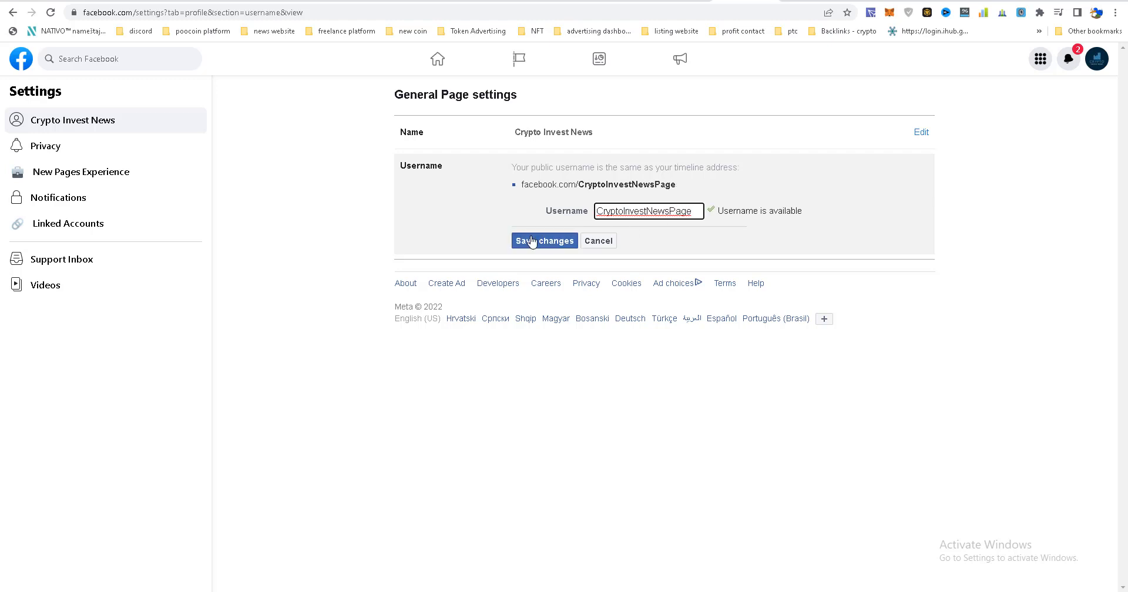
{"action": "mouse_move", "coordinate": [551, 244]}
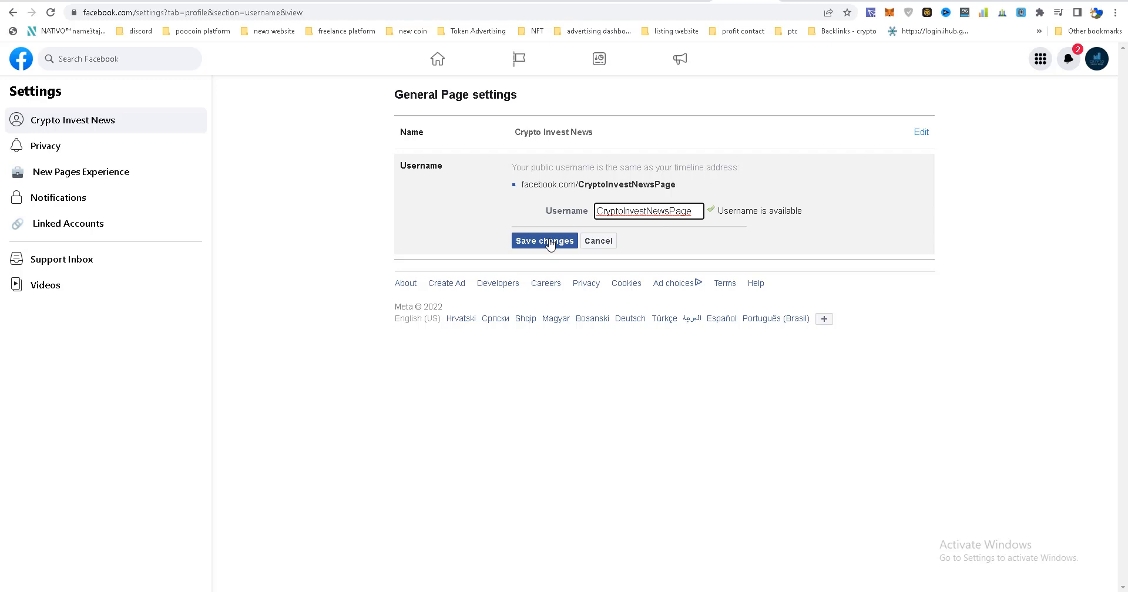
Save the CryptoInvestNewsPage username, confirming with a saved password
{"action": "left_click", "coordinate": [545, 241]}
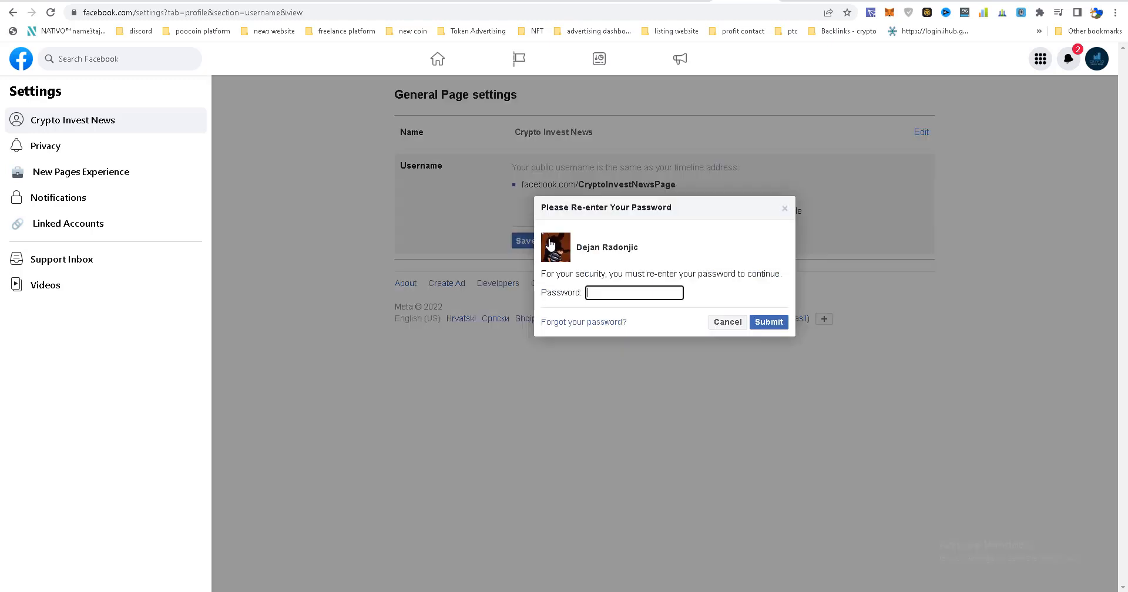
{"action": "left_click", "coordinate": [633, 292]}
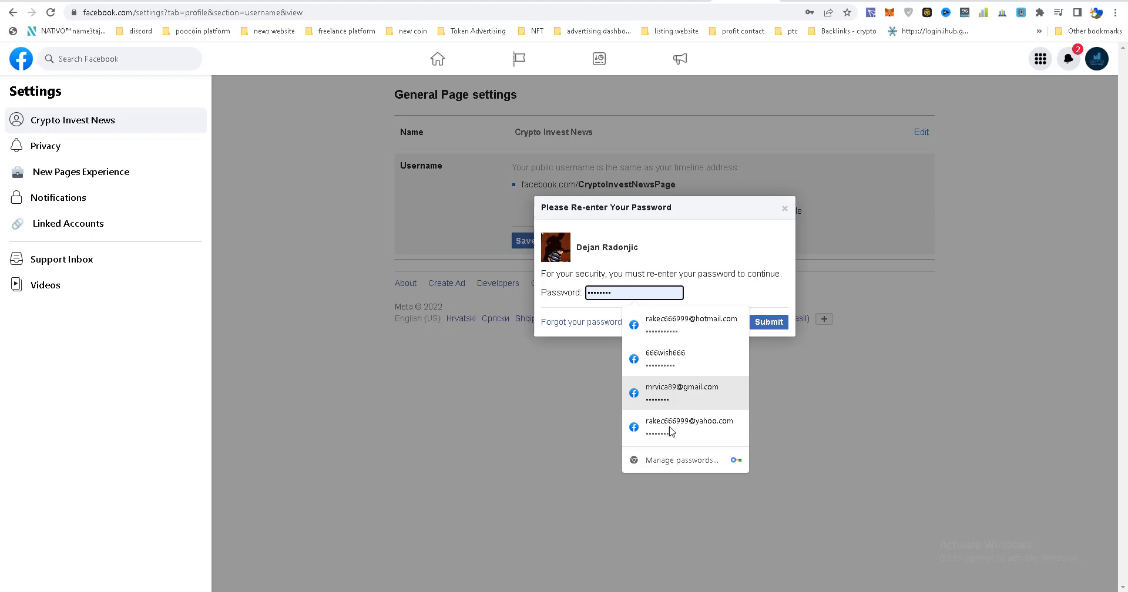
{"action": "left_click", "coordinate": [691, 426]}
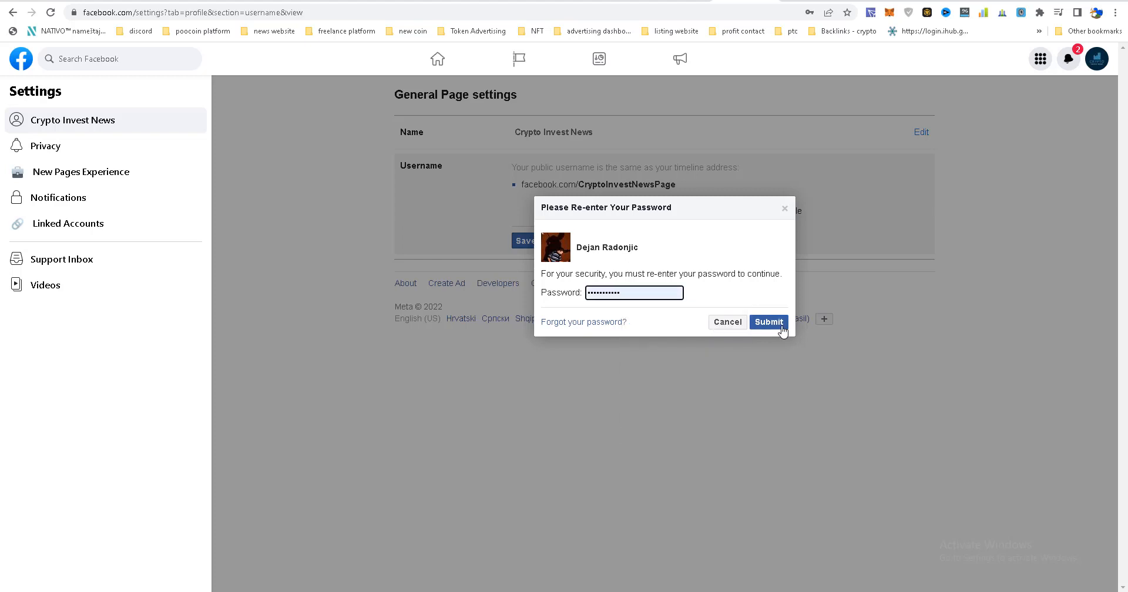
{"action": "left_click", "coordinate": [769, 322]}
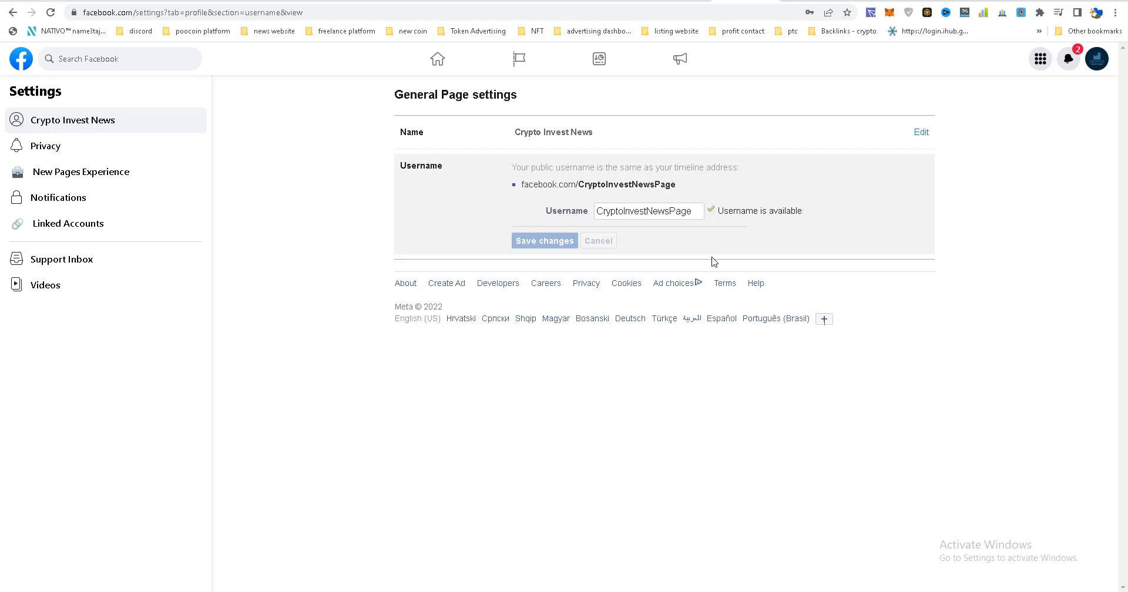
{"action": "left_click", "coordinate": [544, 241]}
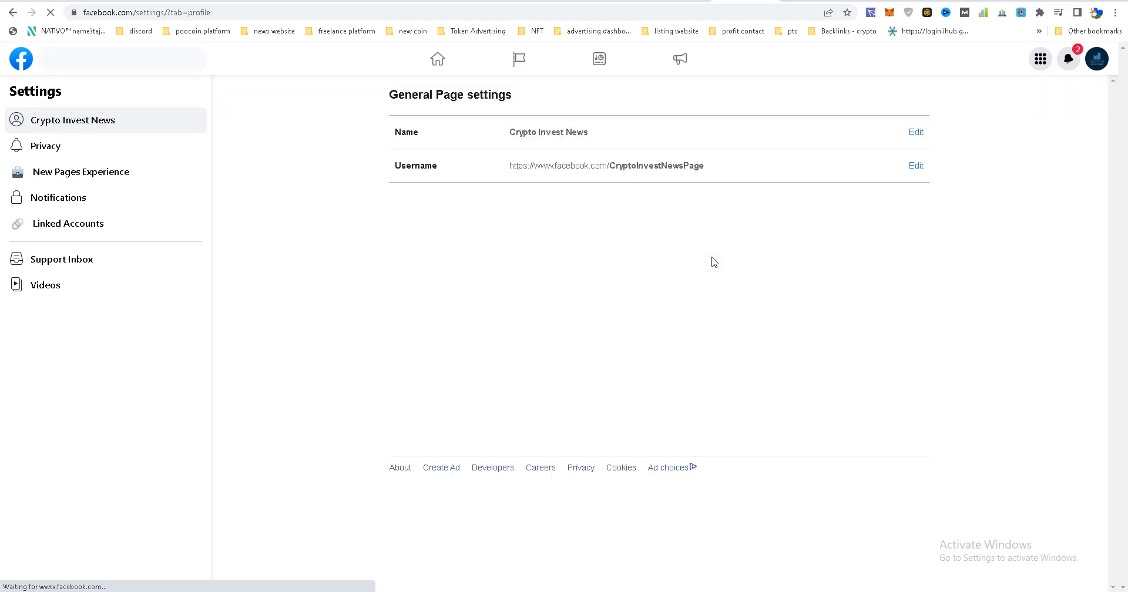